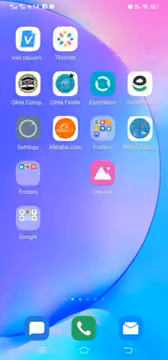
Scroll the home screen to locate and launch WhatsApp
scroll(left, 3)
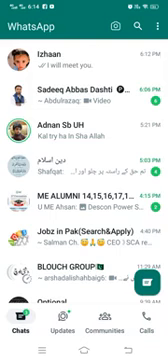
click(84, 50)
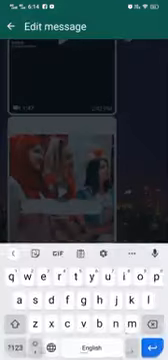
Replace the message with 'Hello dear where area you? What are you doing', send it and dismiss the edit notice
text(Hello dear where area you? What are you doing)
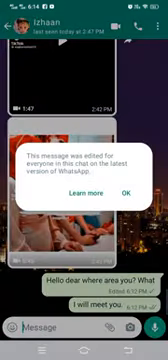
click(122, 192)
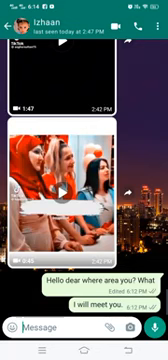